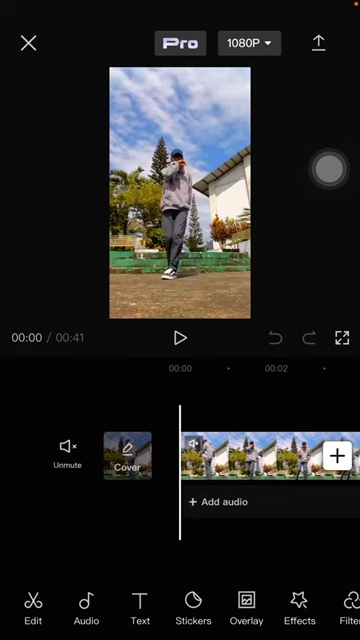
- Apply the CD effect from the Trending effects list to the clip
left_click(300, 608)
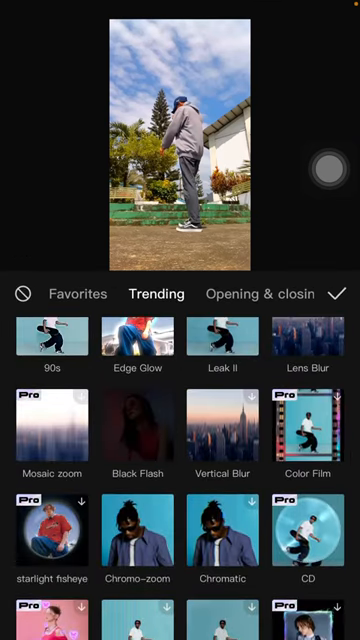
scroll("down", 3)
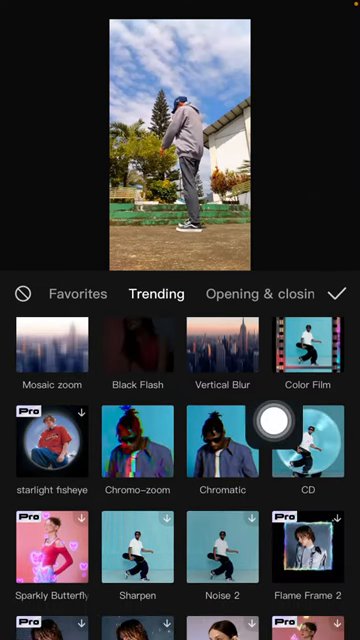
left_click(316, 444)
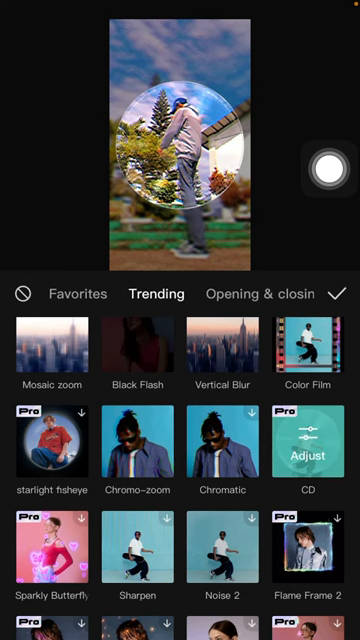
- Adjust the CD effect: faster spin speed, blur around 22, vertical 64, and confirm
left_click(312, 452)
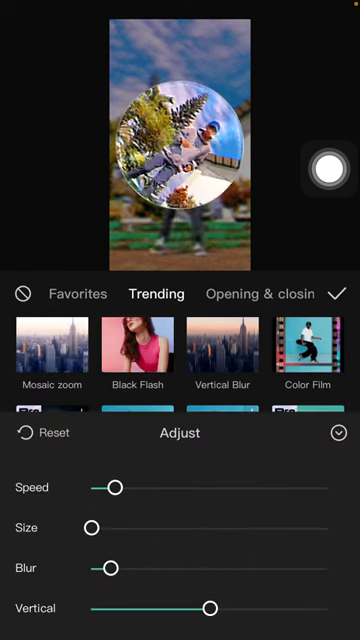
left_click_drag(112, 488, 160, 488)
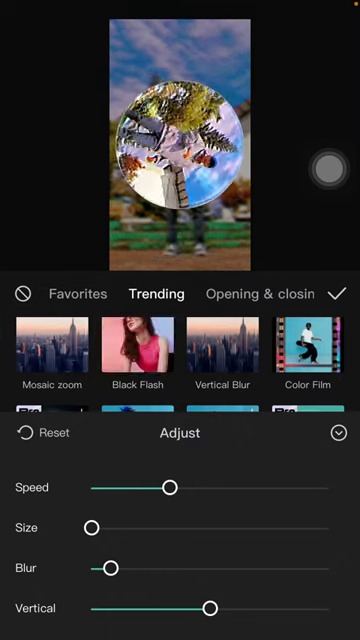
left_click_drag(96, 526, 118, 526)
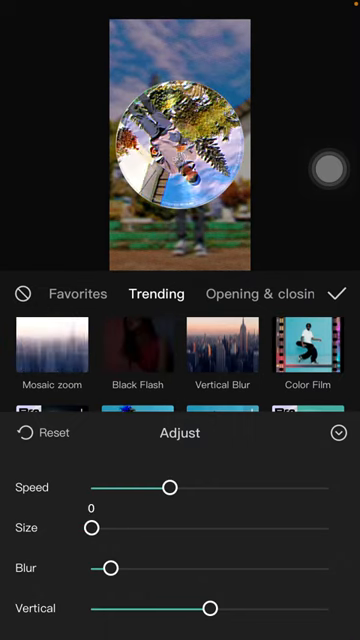
left_click_drag(104, 568, 150, 568)
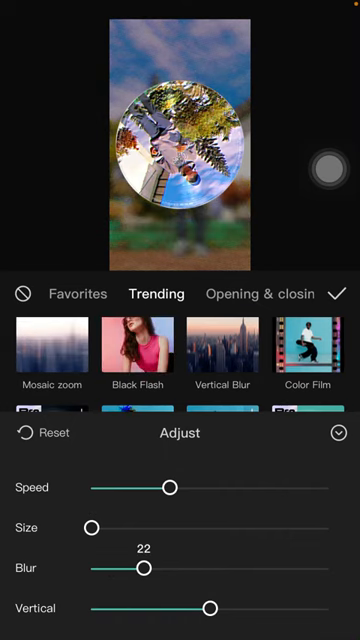
left_click_drag(150, 568, 128, 568)
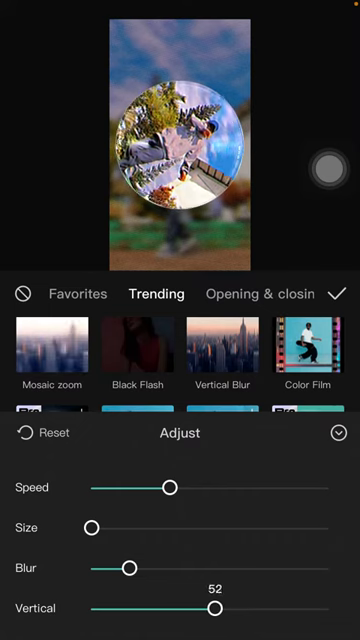
left_click_drag(216, 608, 236, 608)
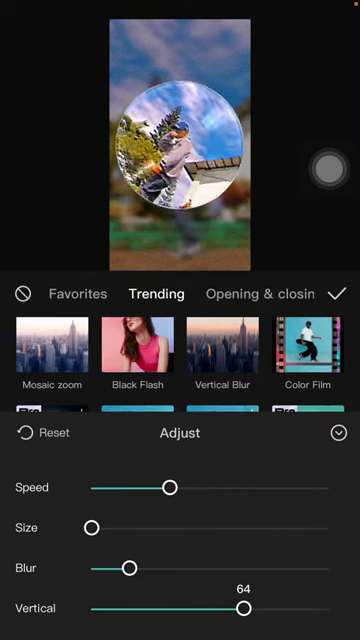
left_click(338, 292)
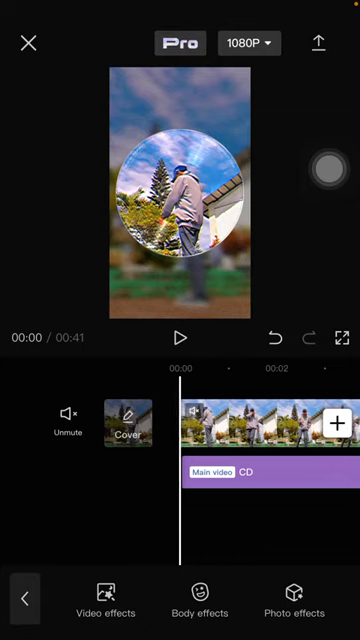
- Play, pause and resume the timeline to preview the spinning disc over the footage
left_click(180, 336)
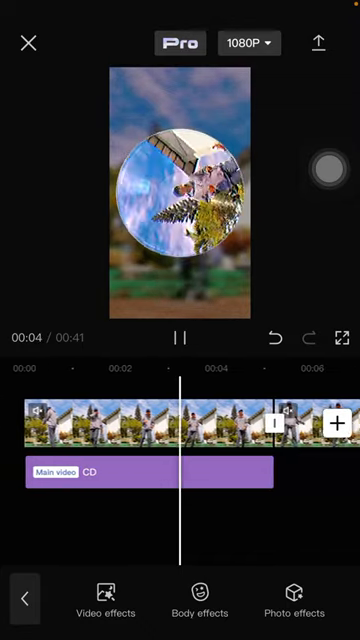
left_click(180, 336)
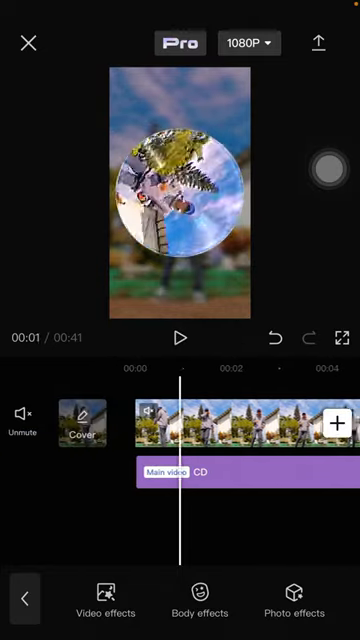
left_click(180, 338)
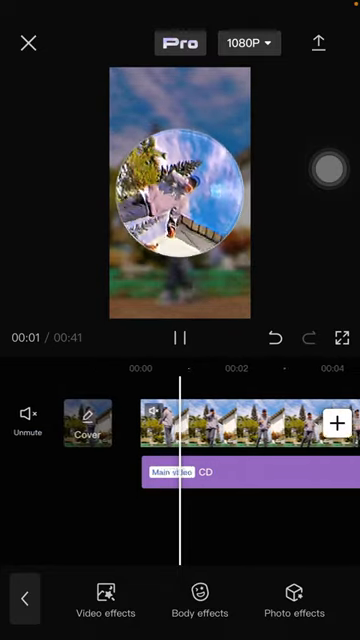